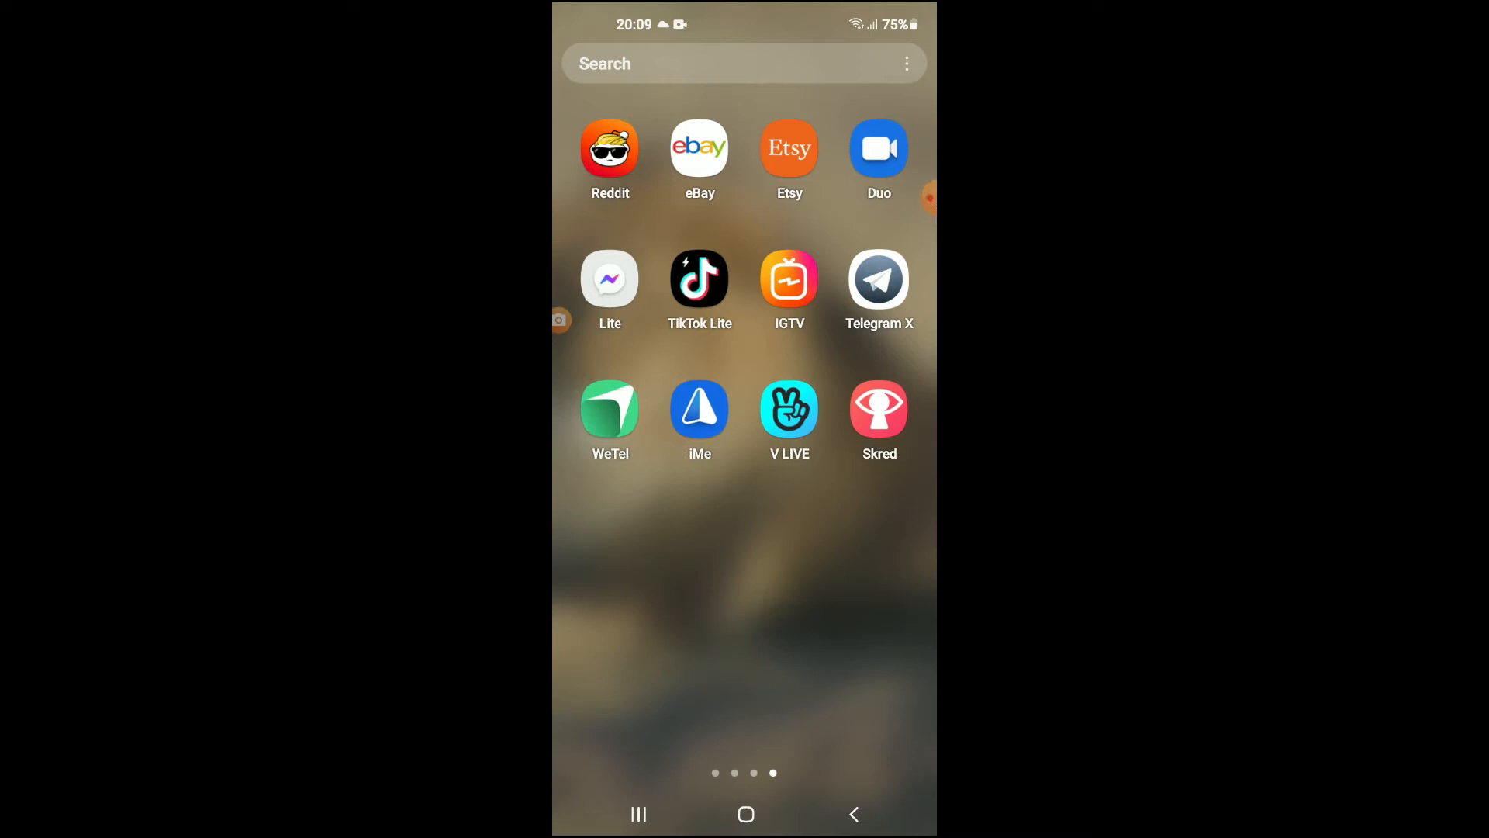
Launch Telegram X from the home screen to reach its six-conversation chat list
click(878, 280)
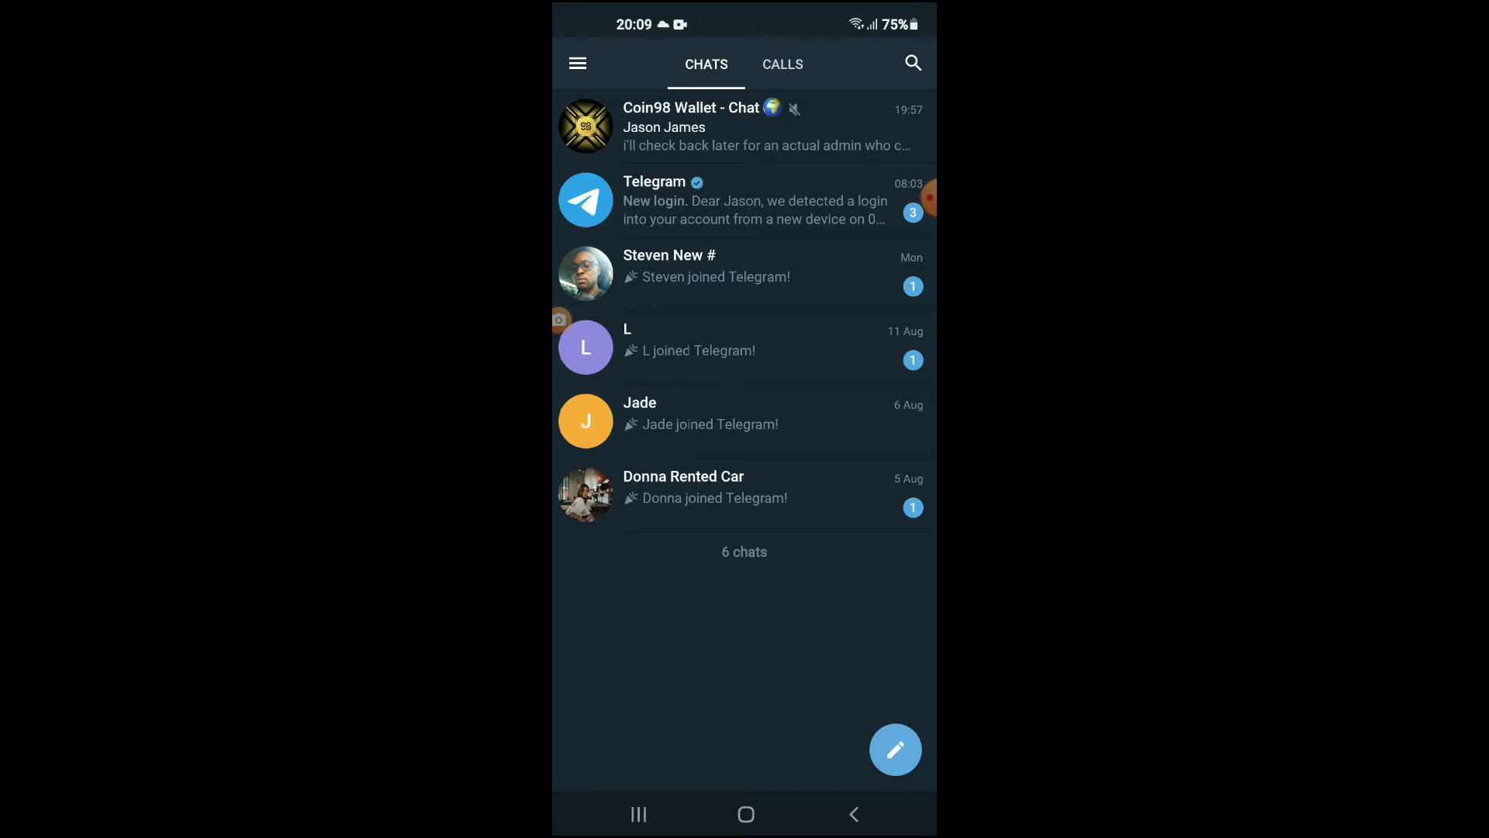
Open Settings from the side drawer to view the profile with username, phone and bio
click(577, 63)
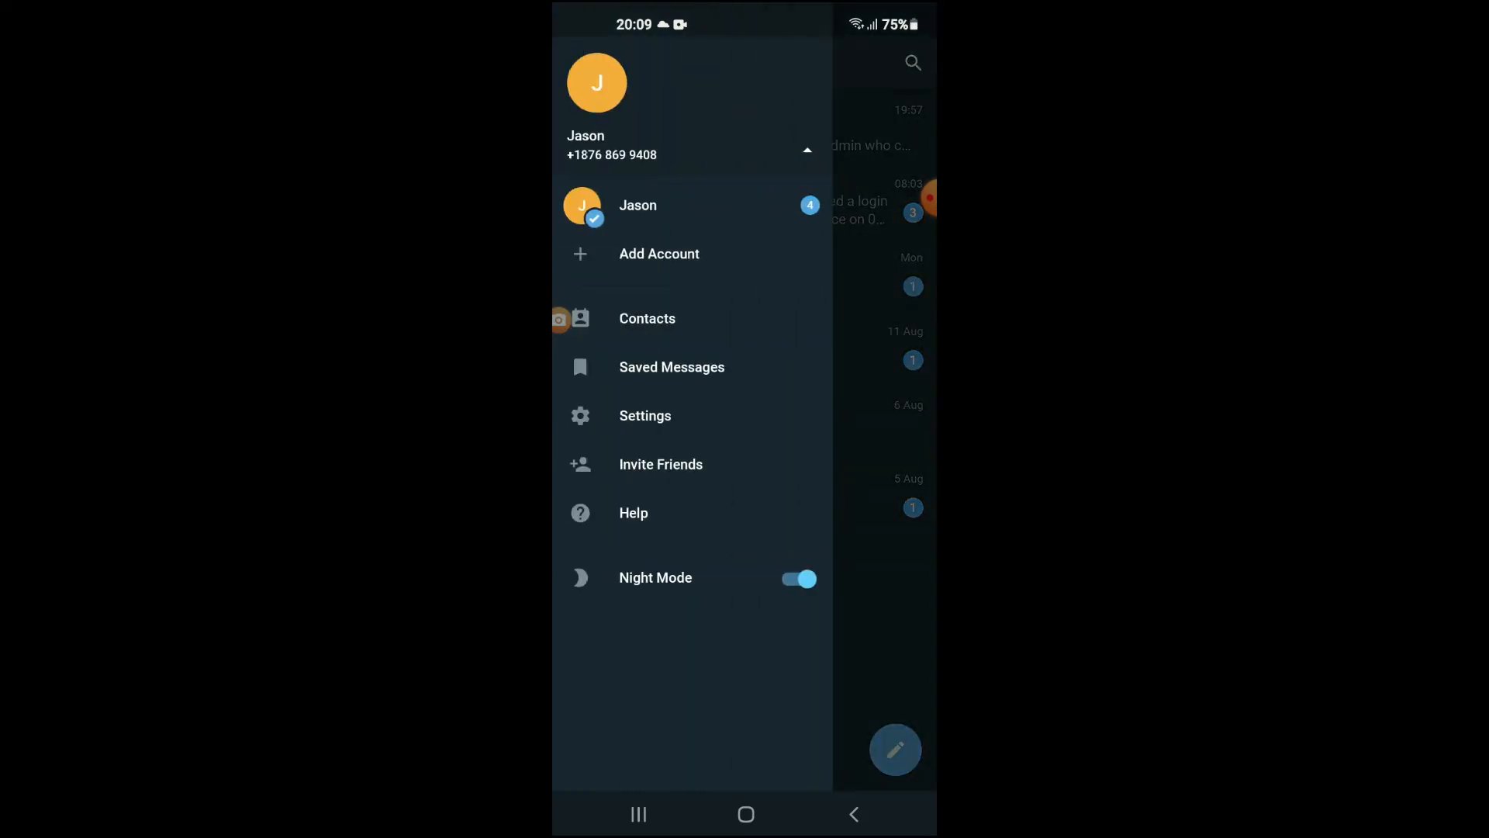
click(645, 415)
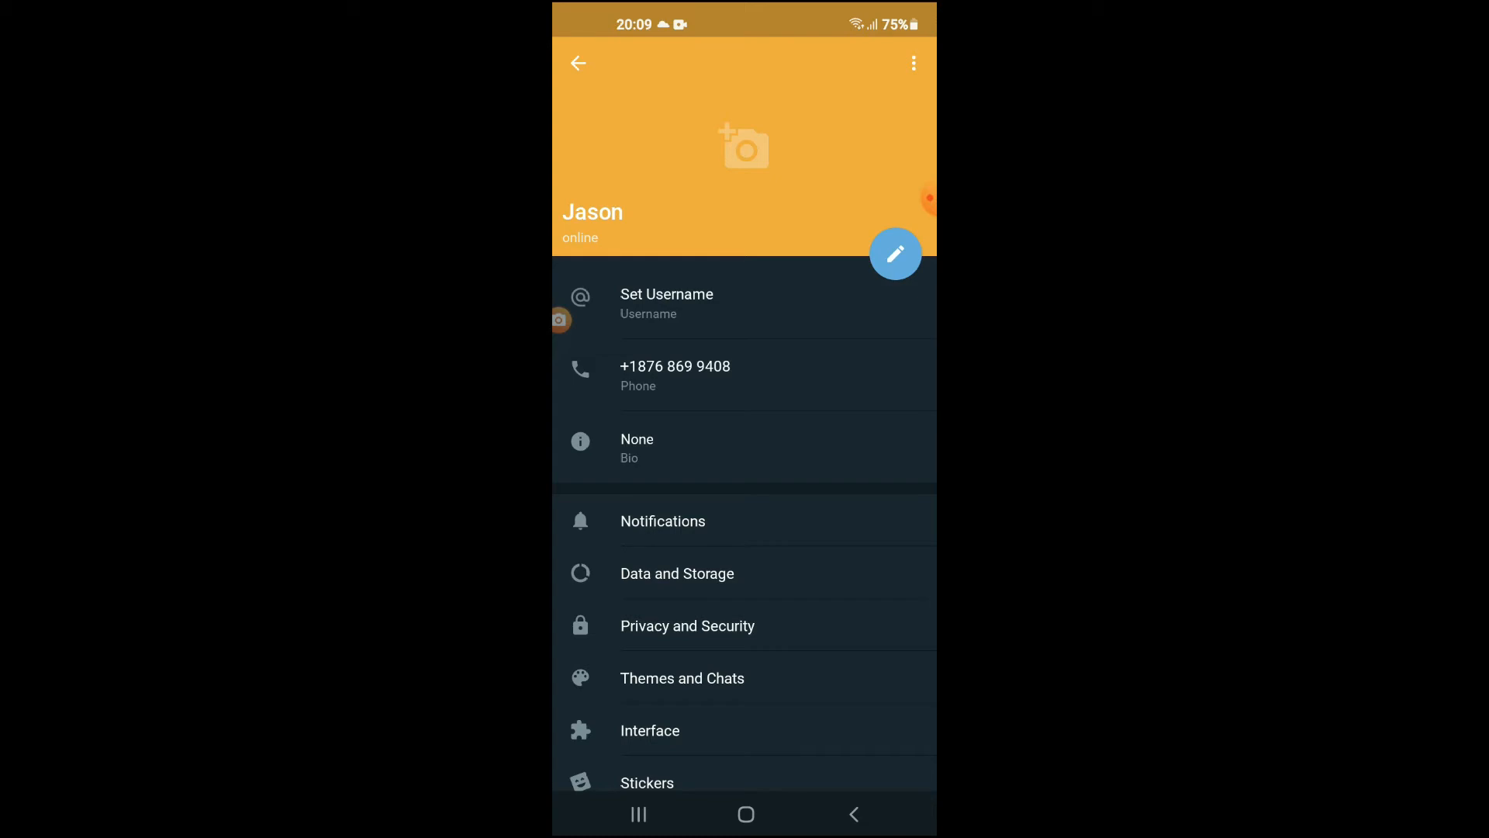
click(913, 63)
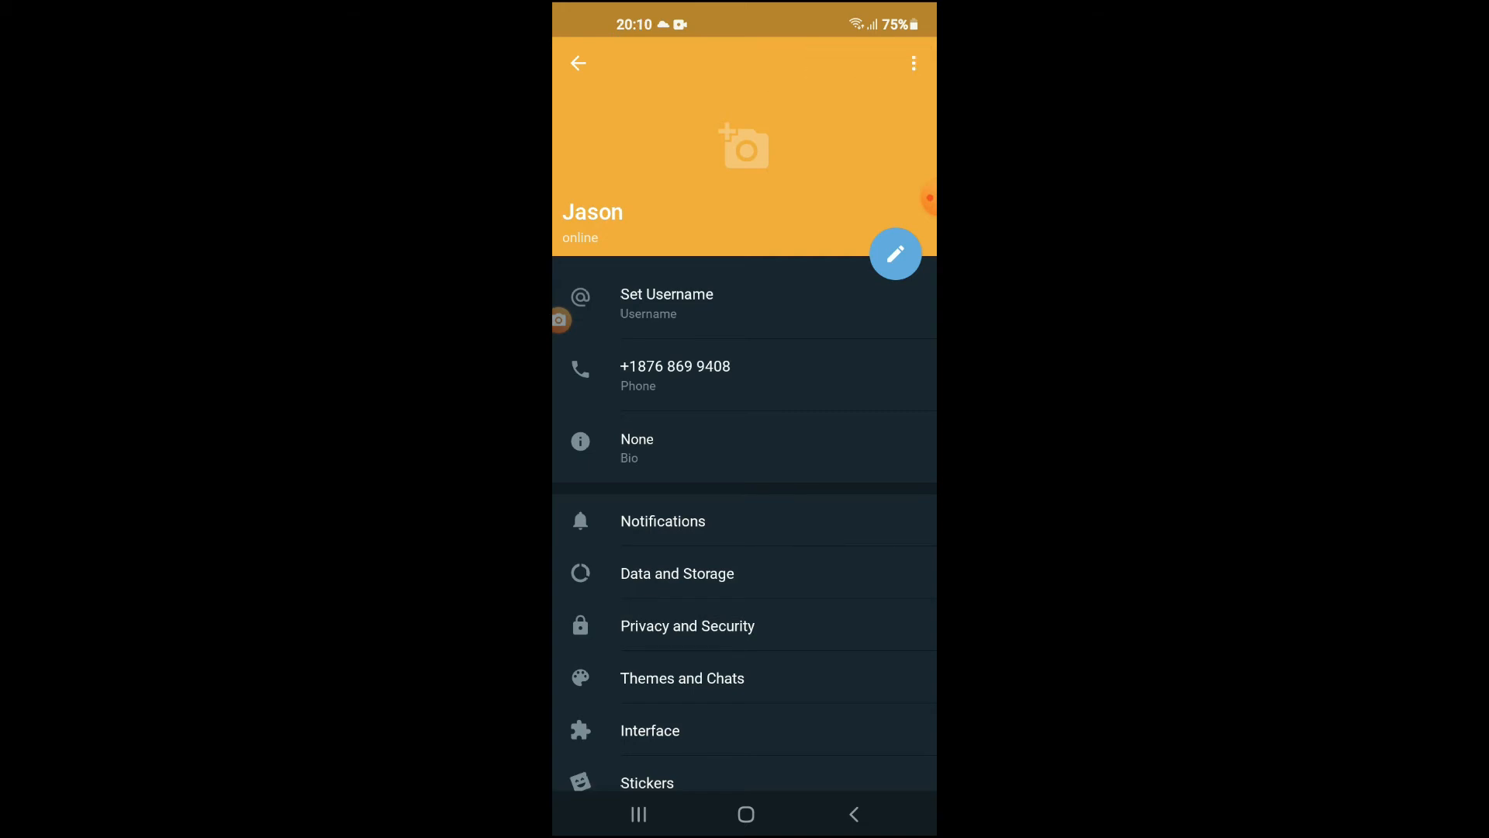
Reopen Settings via the drawer and show the three-dot menu with Log out
click(579, 63)
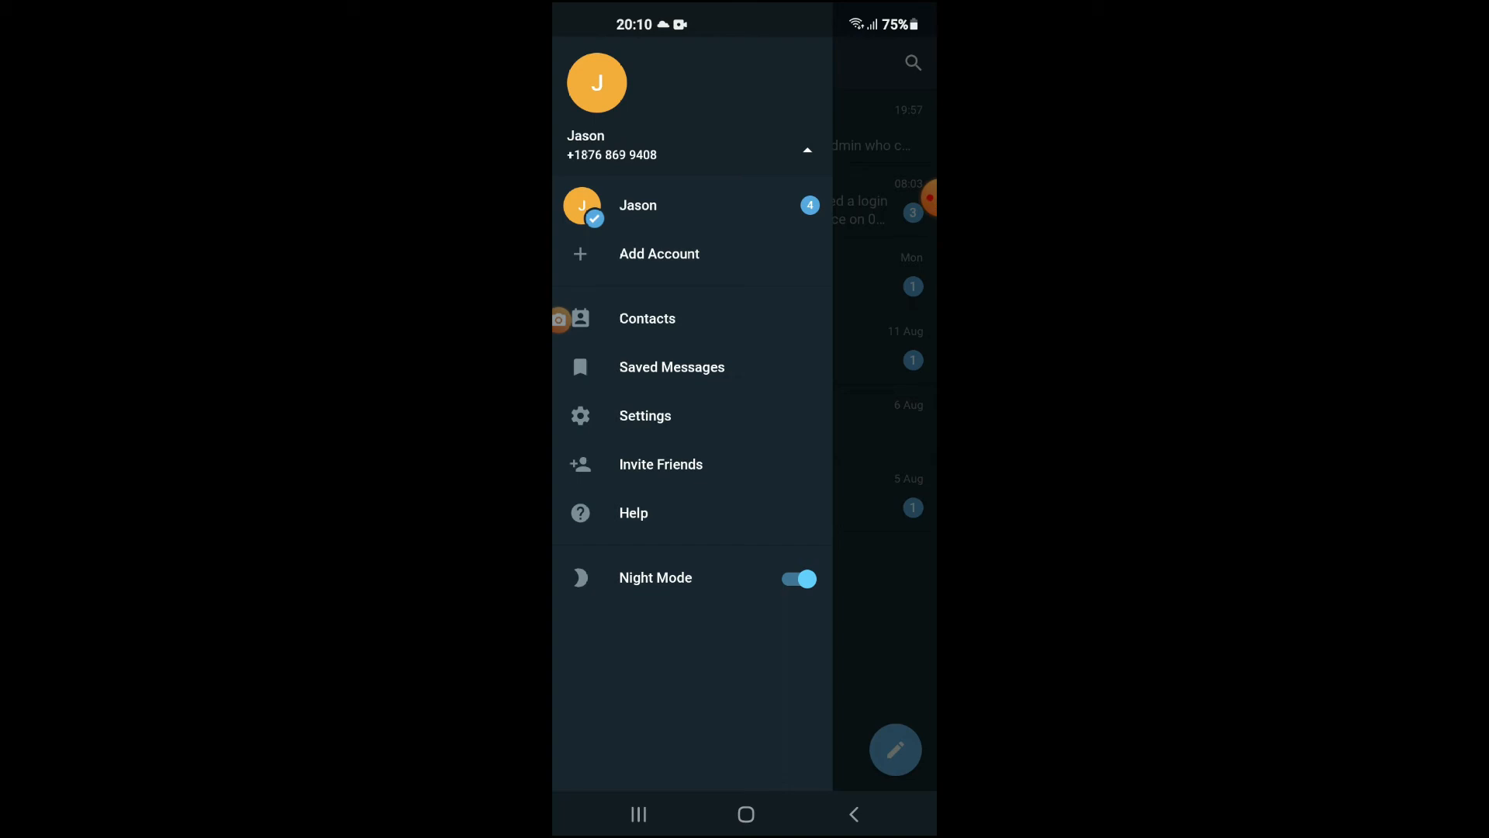
click(645, 415)
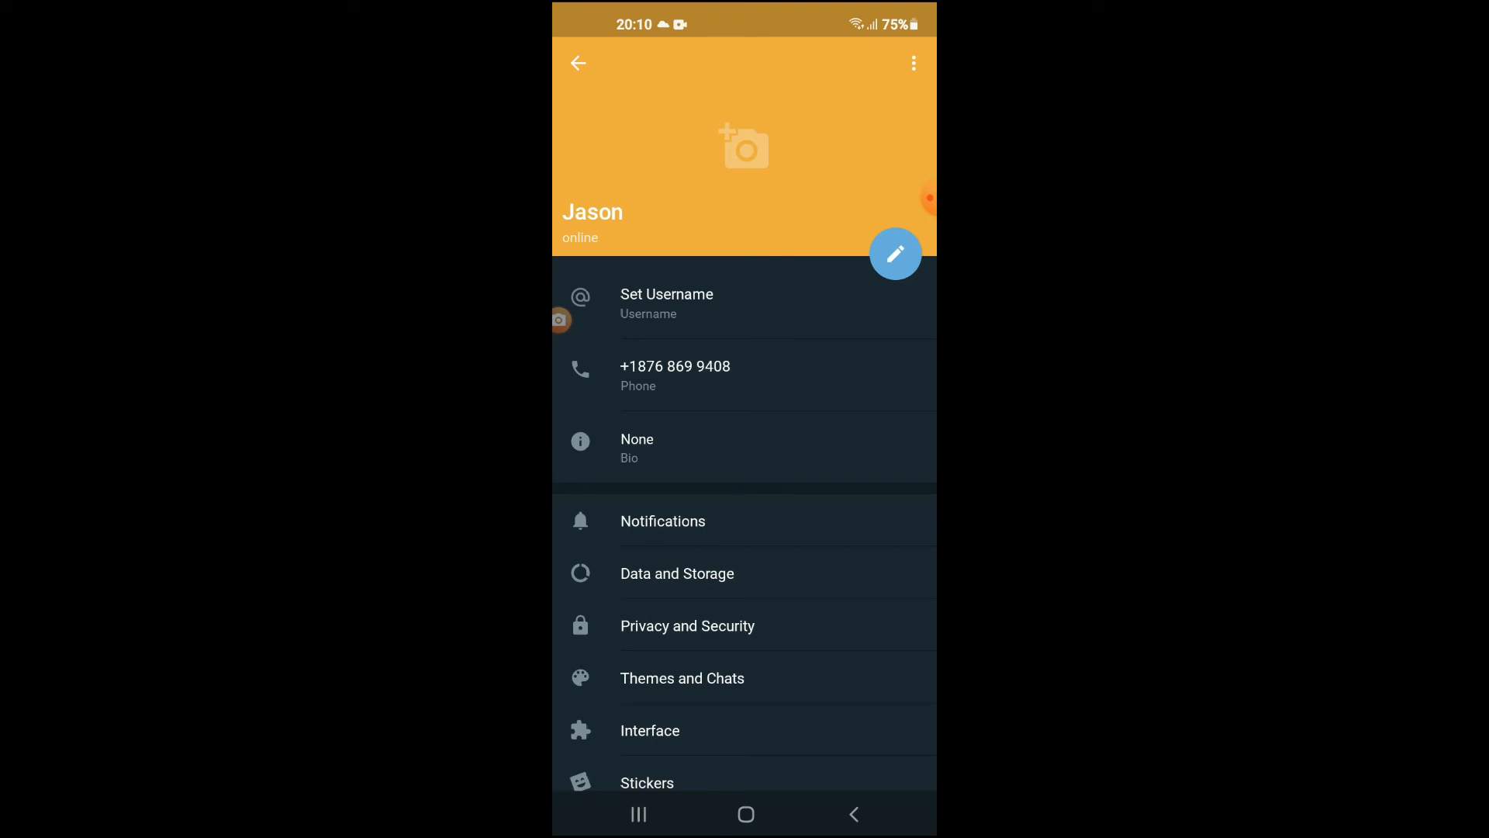
click(913, 62)
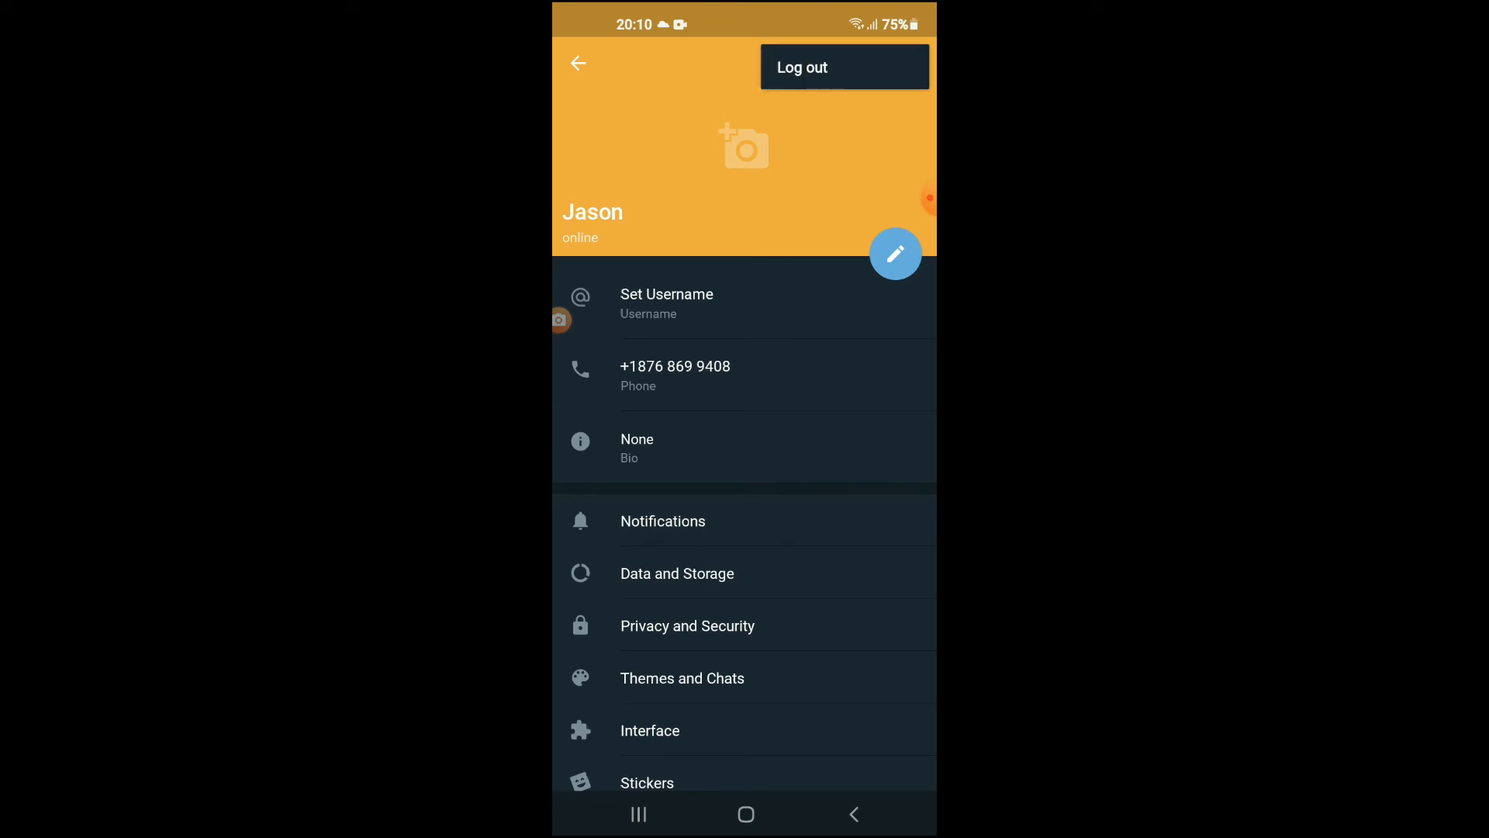